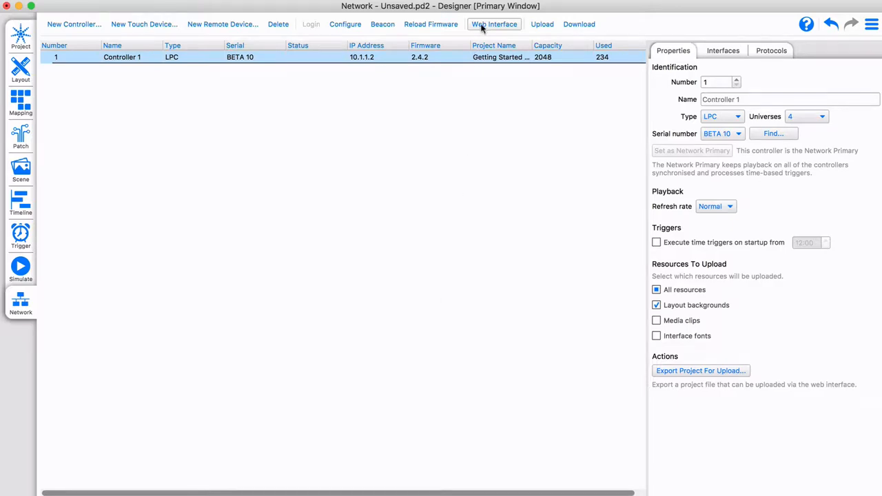
Launch Controller 1's web interface using the Network view's Web Interface button.
{"action": "left_click", "coordinate": [494, 24]}
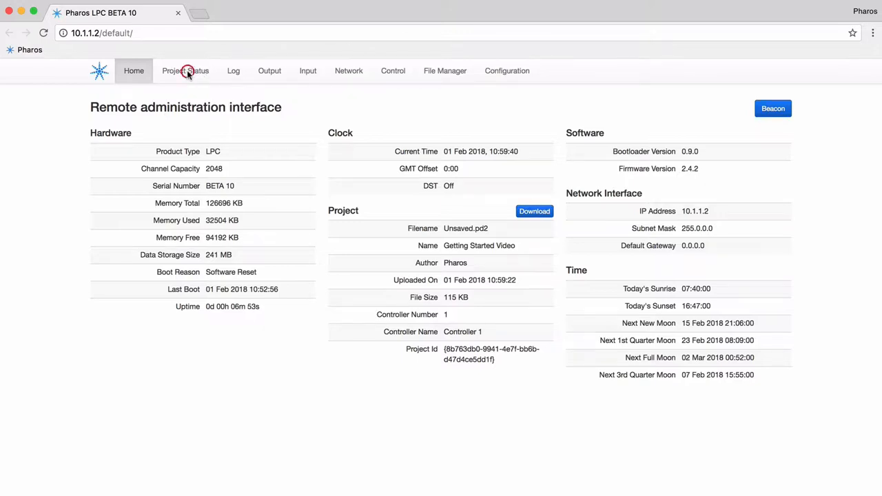
Show Project Status with its timelines, scenes (Blue started) and group levels.
{"action": "left_click", "coordinate": [185, 70]}
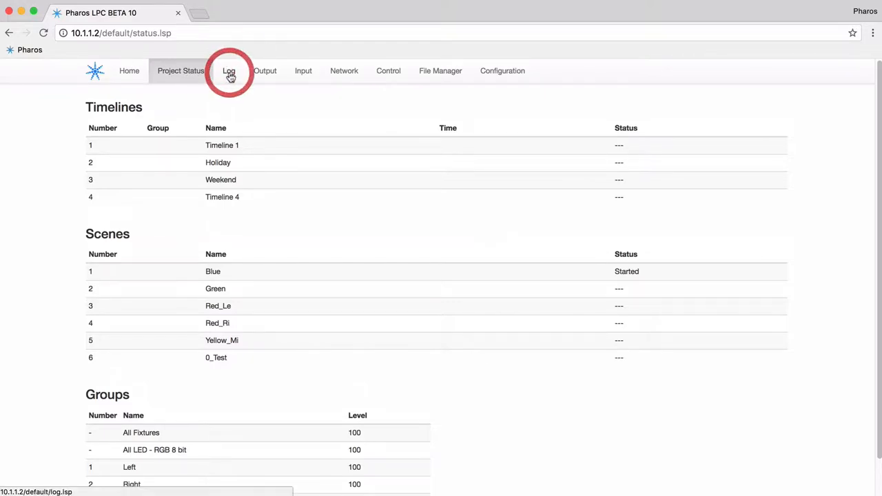
View the controller log, trying the Trigger and 'Blue' filters, then clear both.
{"action": "left_click", "coordinate": [229, 70]}
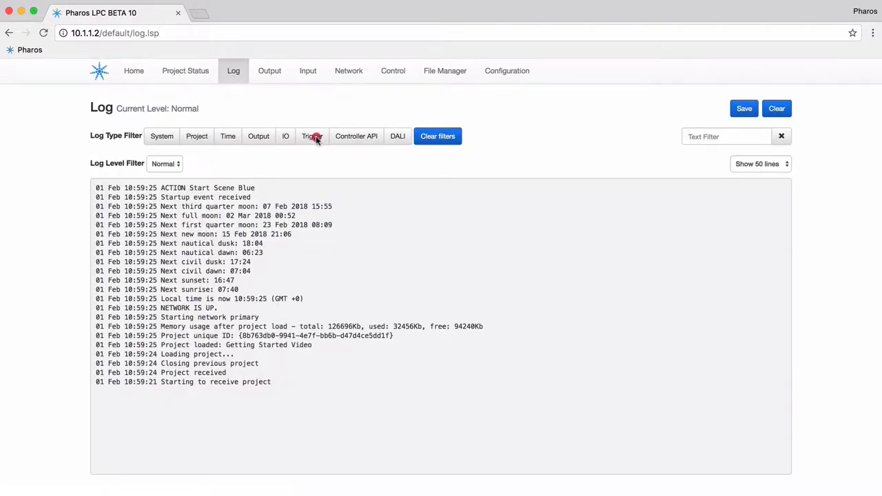
{"action": "left_click", "coordinate": [312, 136]}
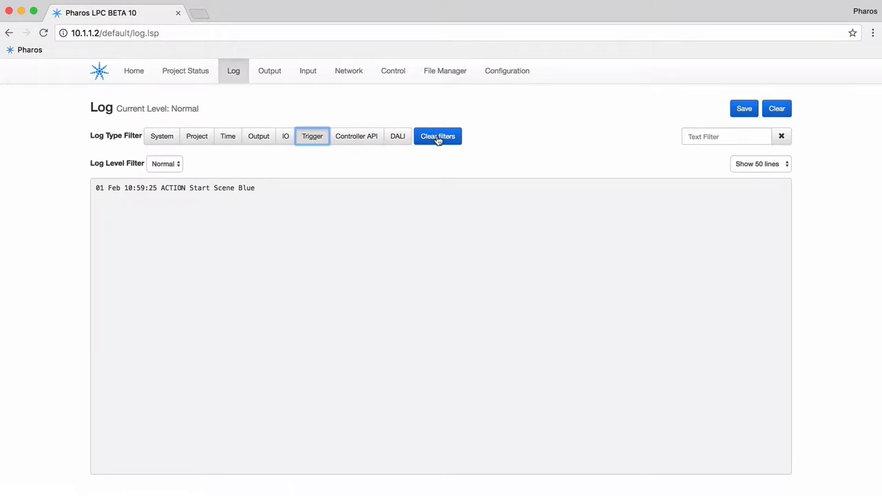
{"action": "left_click", "coordinate": [437, 136]}
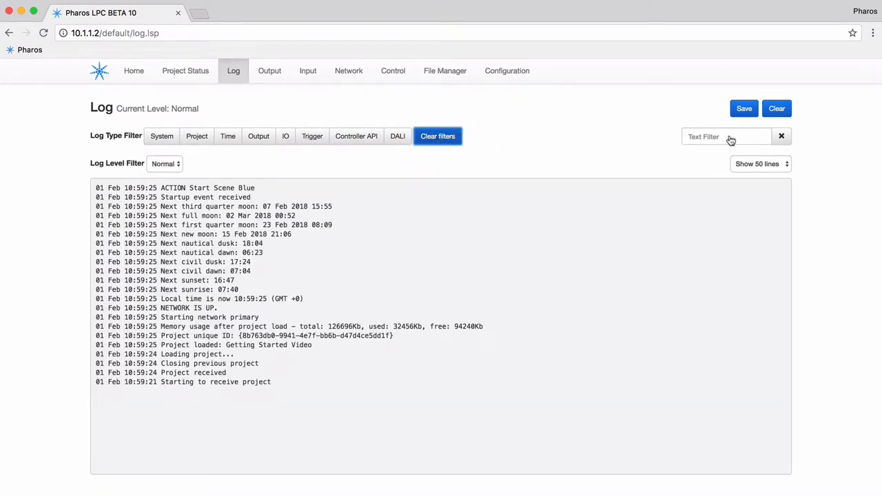
{"action": "type", "text": "Blue"}
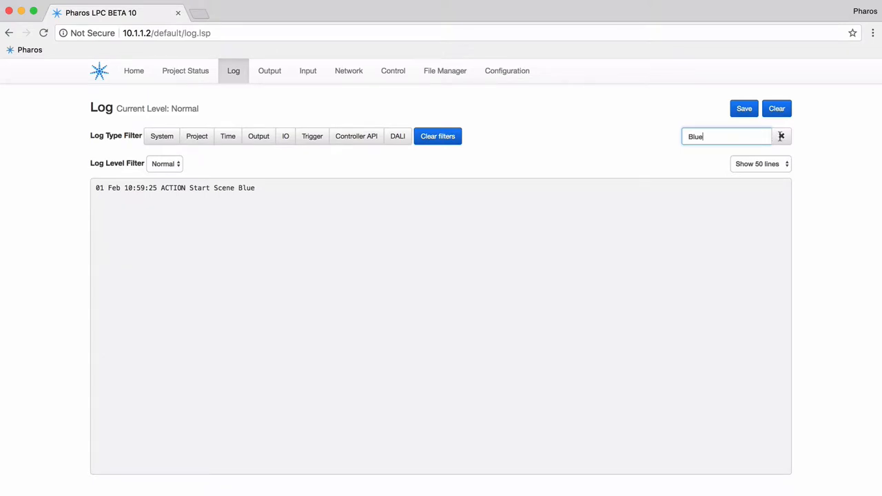
{"action": "left_click", "coordinate": [781, 136]}
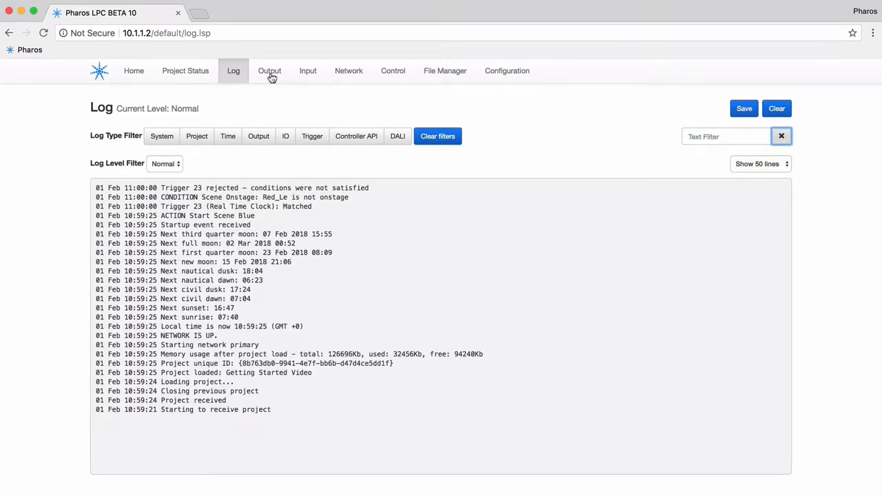
Show output levels as Art-Net across 42 columns, then view input states.
{"action": "left_click", "coordinate": [269, 70]}
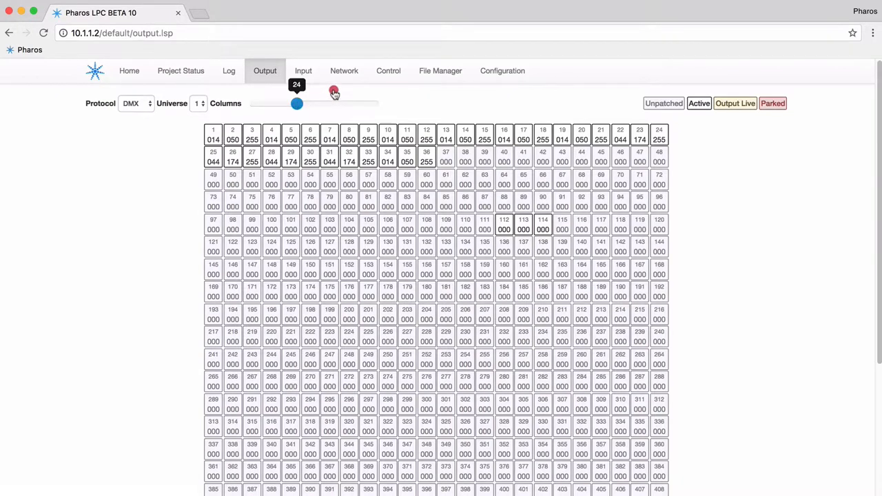
{"action": "left_click_drag", "start_coordinate": [296, 103], "coordinate": [338, 103]}
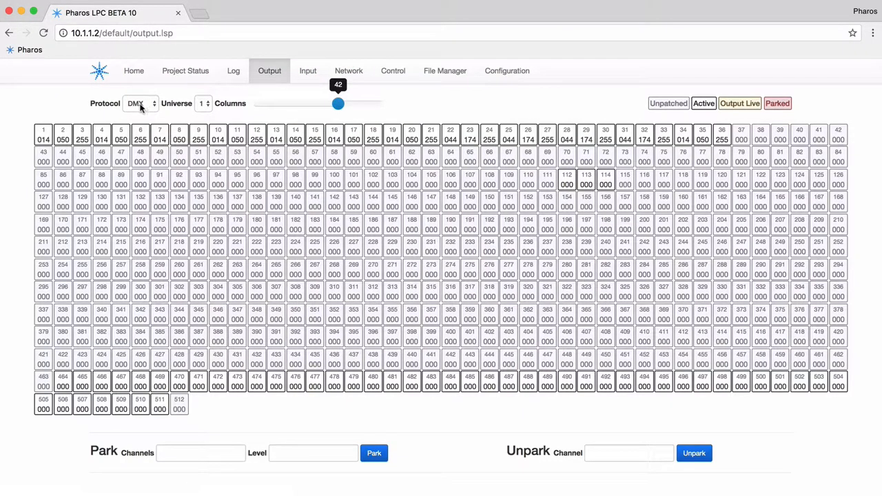
{"action": "left_click", "coordinate": [140, 104]}
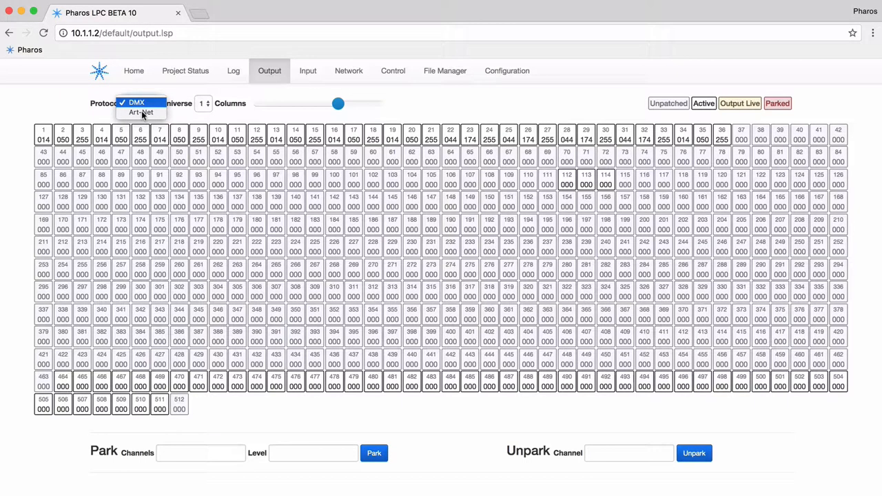
{"action": "left_click", "coordinate": [140, 112]}
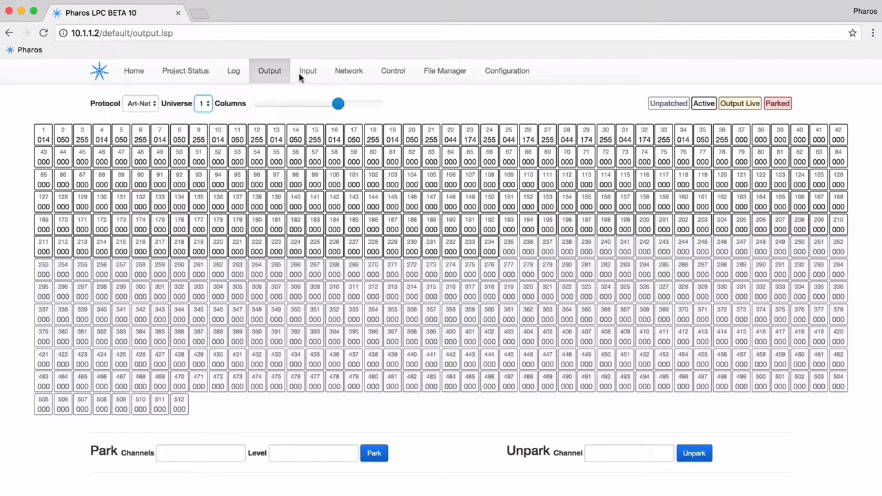
{"action": "left_click", "coordinate": [307, 70]}
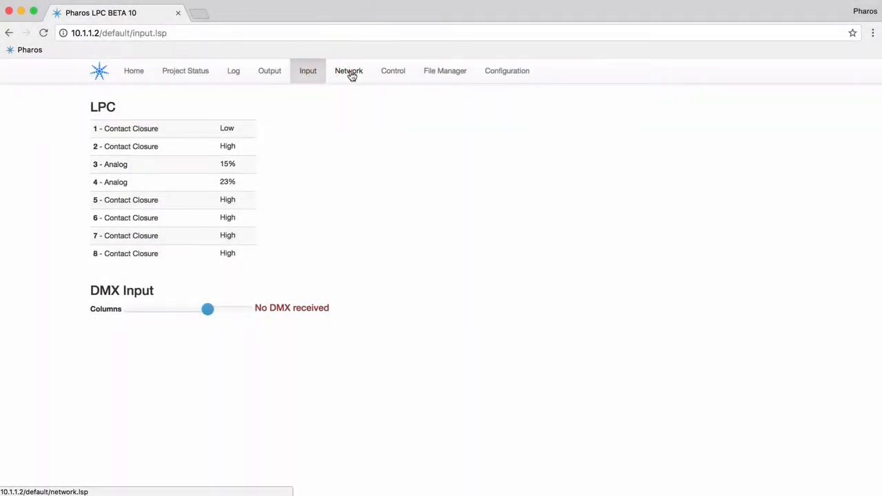
View the network page listing Controller 1, then move to the Control page.
{"action": "left_click", "coordinate": [348, 71]}
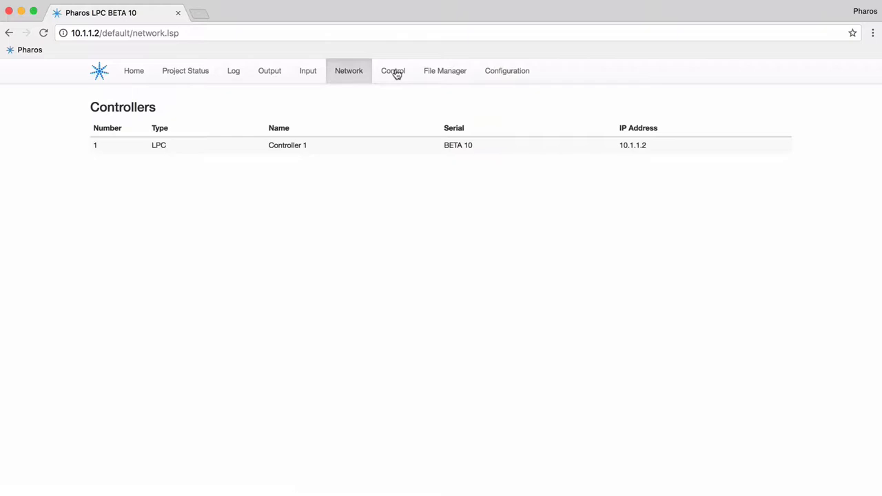
{"action": "left_click", "coordinate": [393, 70]}
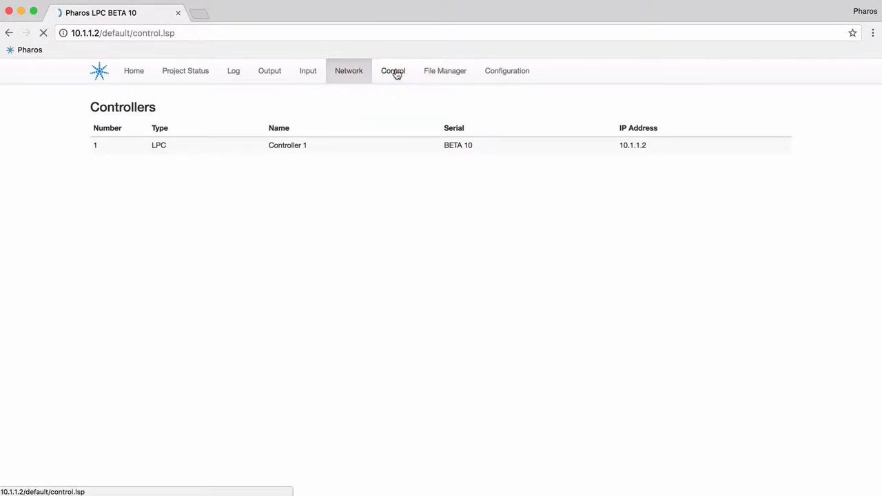
Fire trigger 23 with Test Conditions on and check running scenes in Project Status.
{"action": "left_click", "coordinate": [393, 71]}
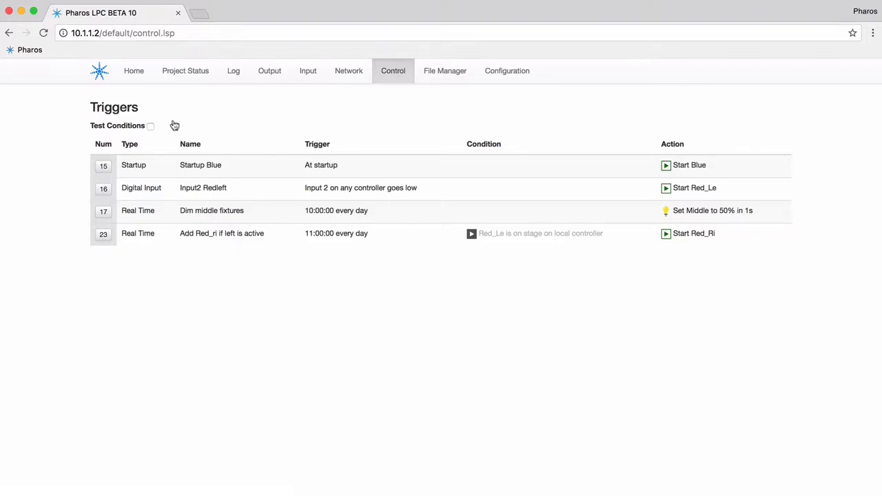
{"action": "left_click", "coordinate": [150, 125]}
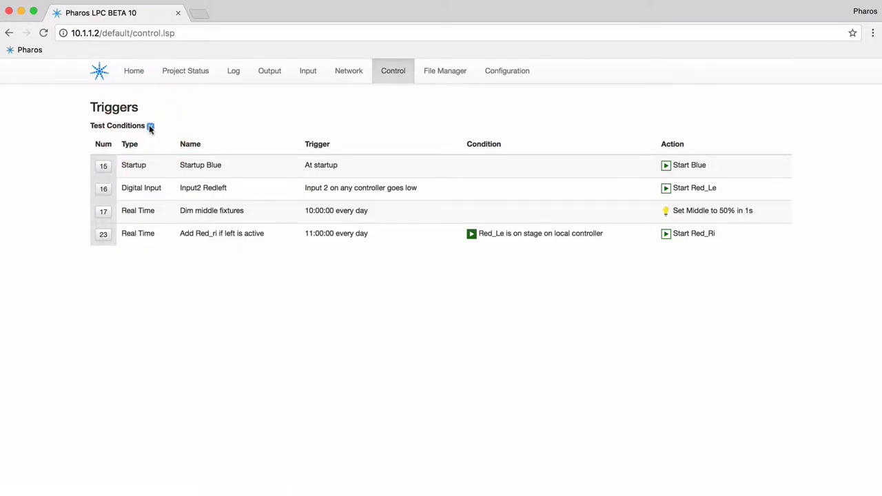
{"action": "left_click", "coordinate": [150, 126]}
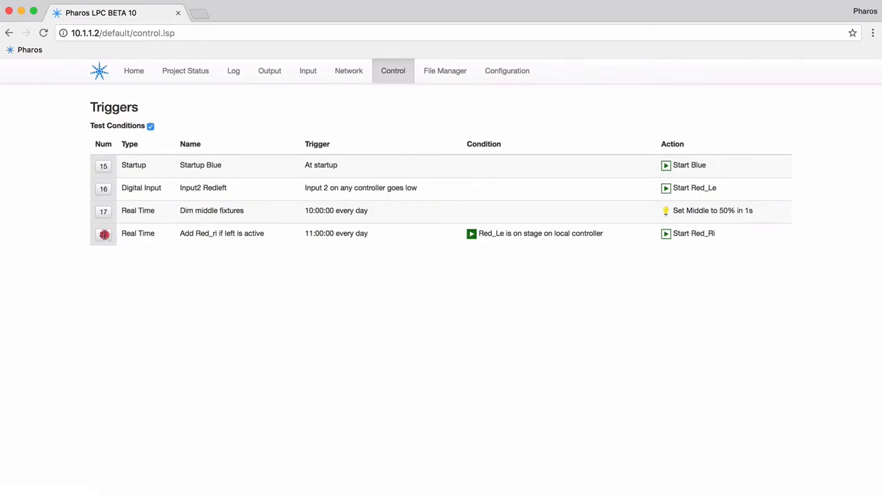
{"action": "left_click", "coordinate": [104, 235]}
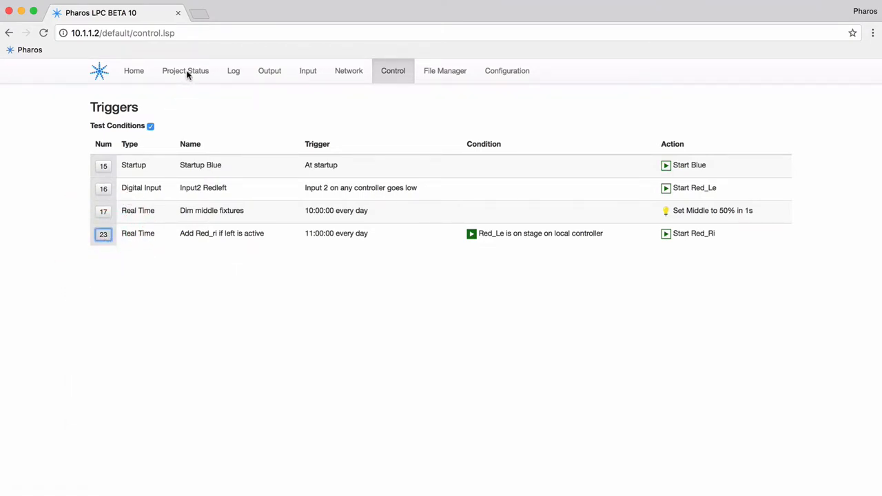
{"action": "left_click", "coordinate": [184, 70]}
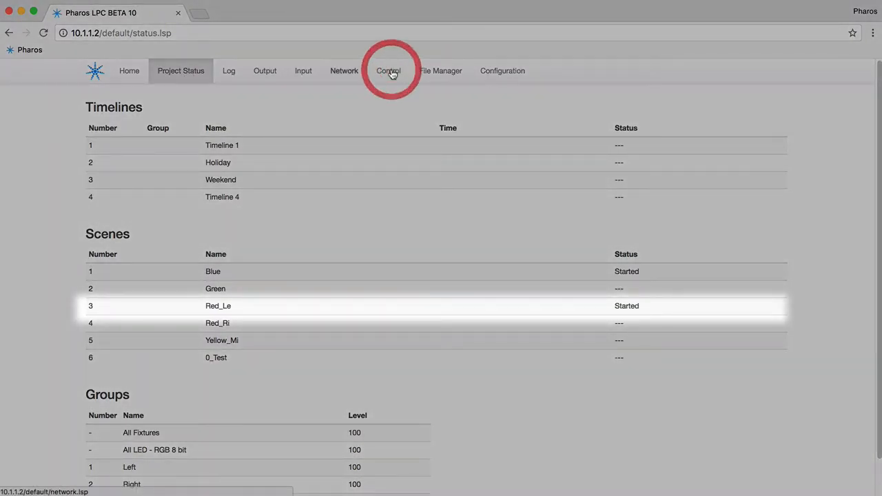
Re-enable condition testing, fire trigger 23 again, and review the log.
{"action": "left_click", "coordinate": [389, 70]}
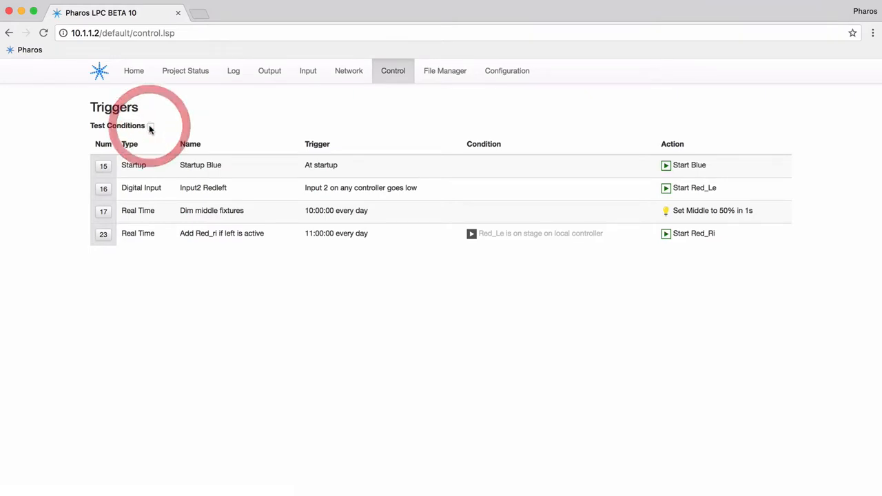
{"action": "left_click", "coordinate": [150, 125]}
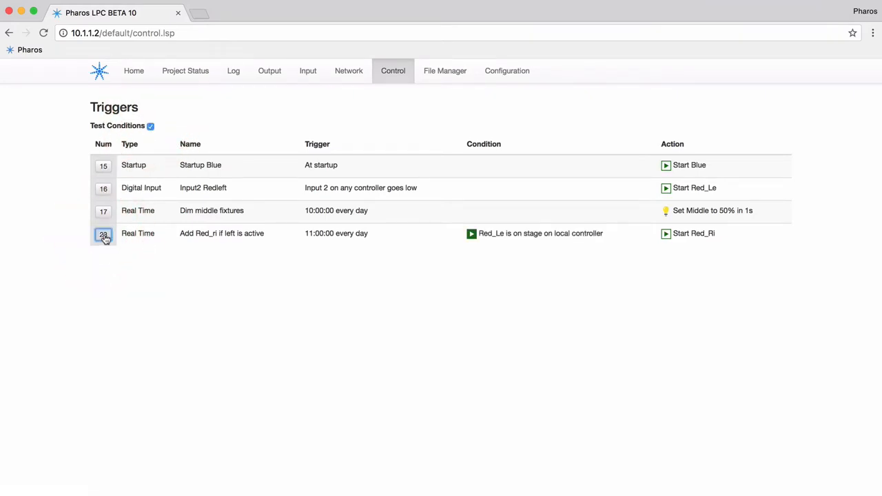
{"action": "left_click", "coordinate": [180, 70]}
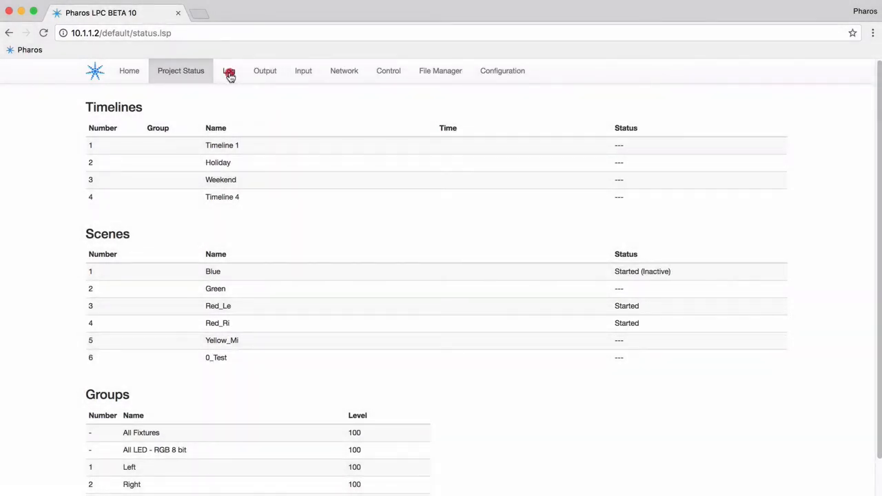
{"action": "left_click", "coordinate": [230, 71]}
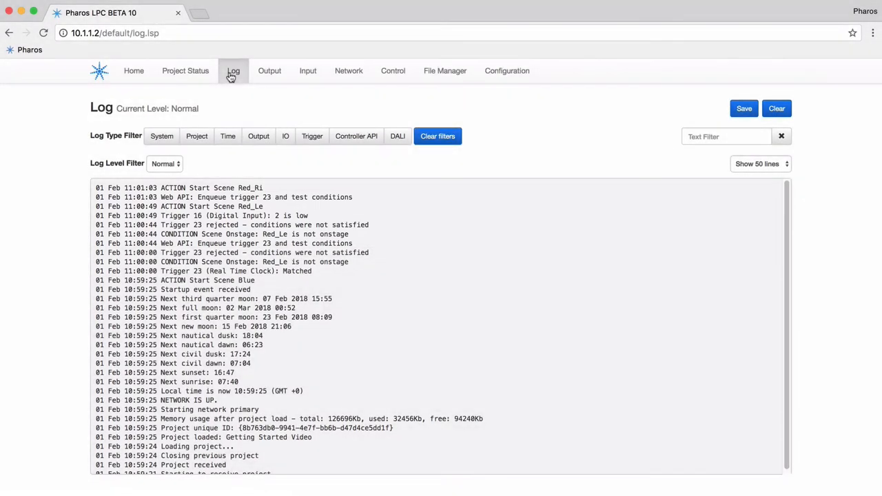
{"action": "mouse_move", "coordinate": [445, 70]}
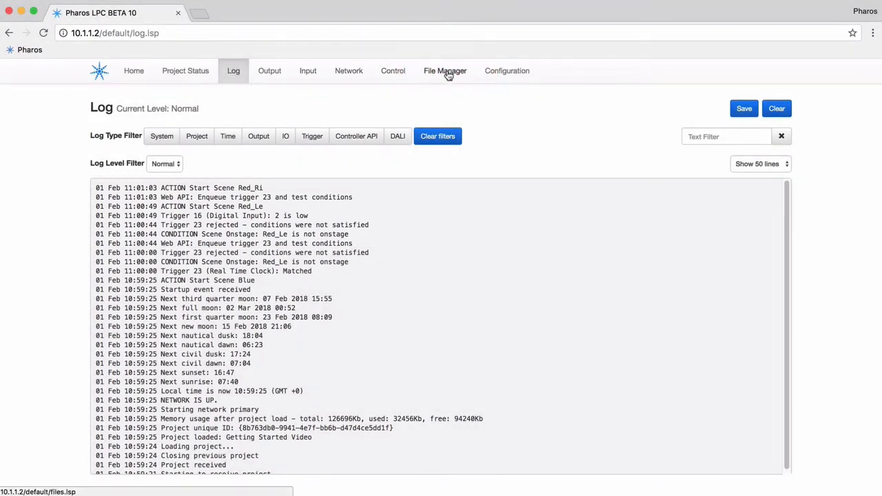
Browse the file manager, then set the clock to 01/02/2018 11:02:22 and commit.
{"action": "left_click", "coordinate": [445, 70]}
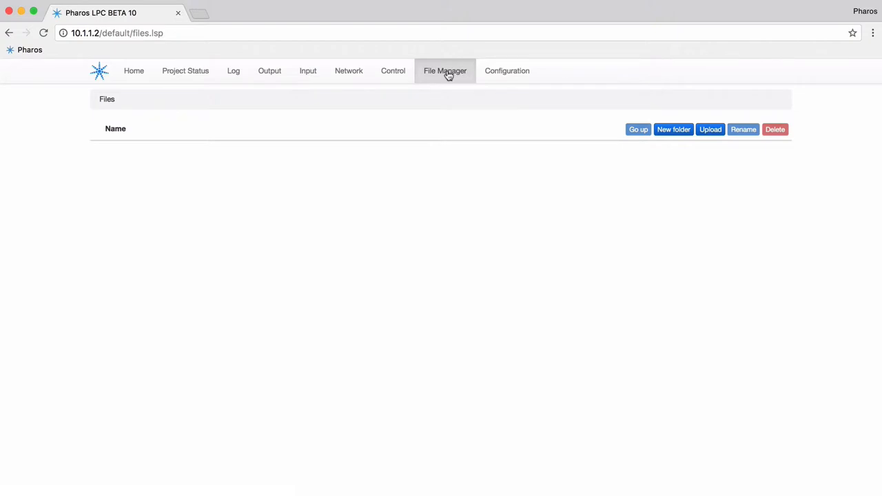
{"action": "mouse_move", "coordinate": [457, 74]}
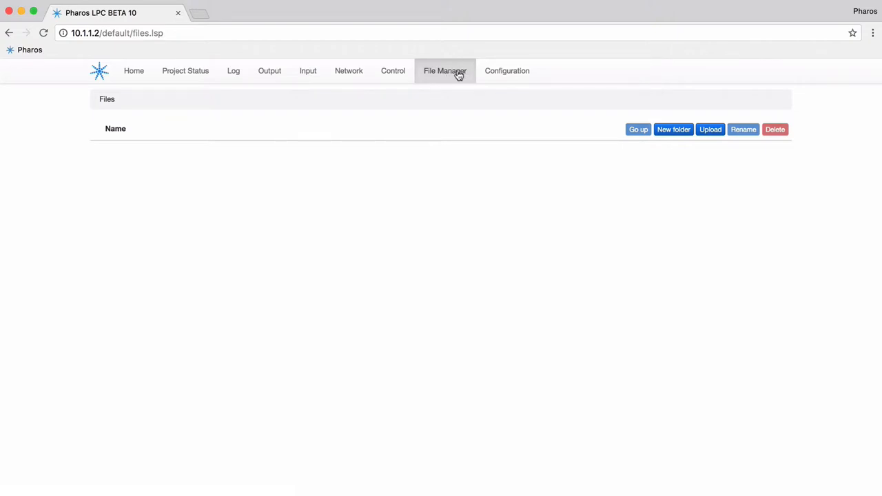
{"action": "left_click", "coordinate": [502, 70]}
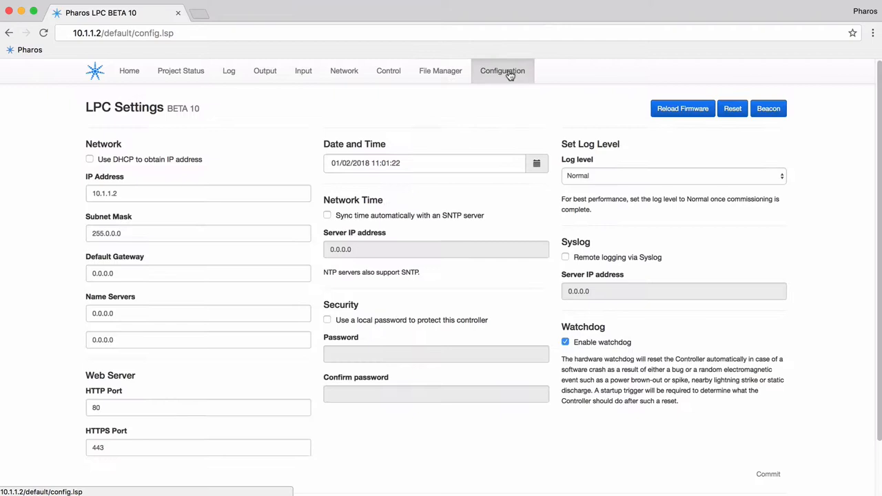
{"action": "left_click", "coordinate": [537, 164]}
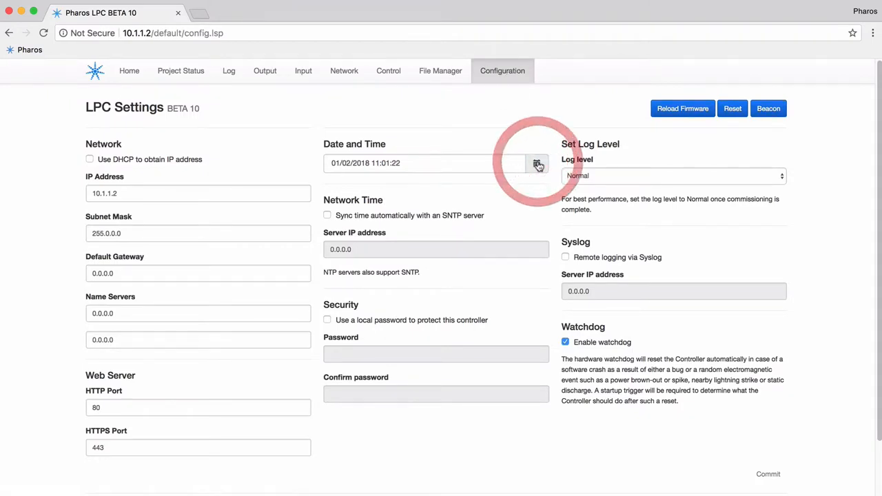
{"action": "left_click", "coordinate": [537, 163]}
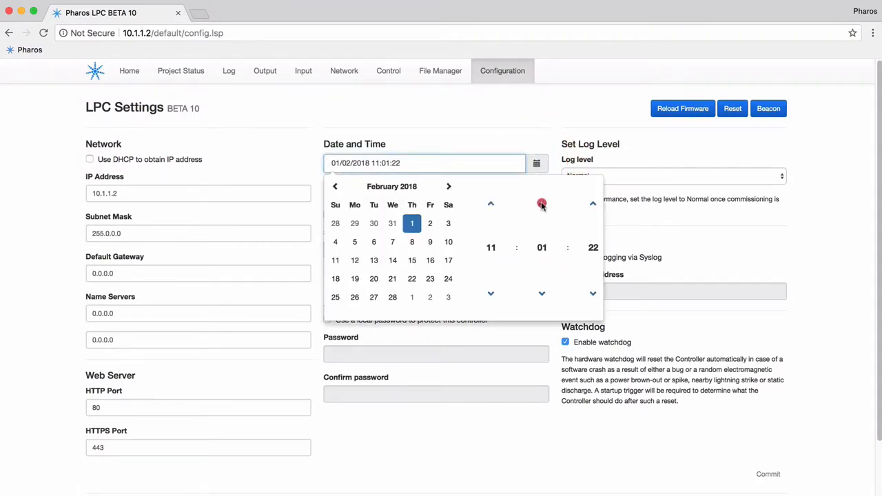
{"action": "left_click", "coordinate": [542, 203]}
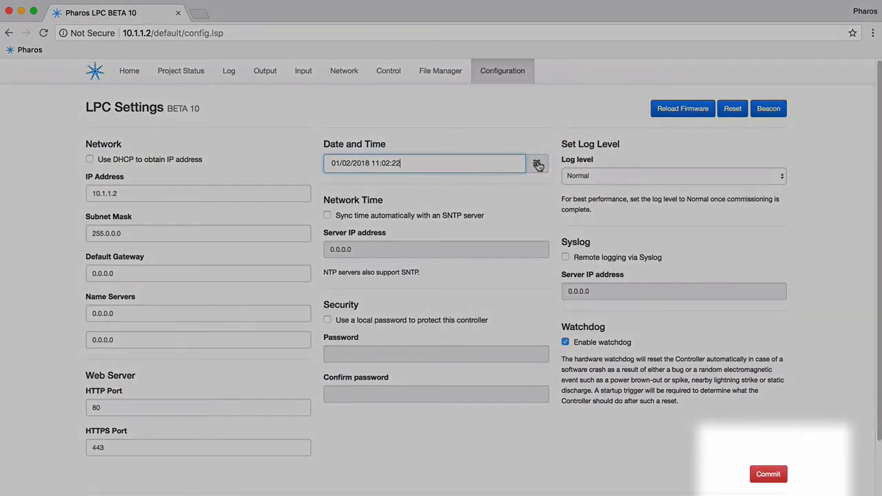
{"action": "scroll", "scroll_direction": "down", "scroll_amount": 3}
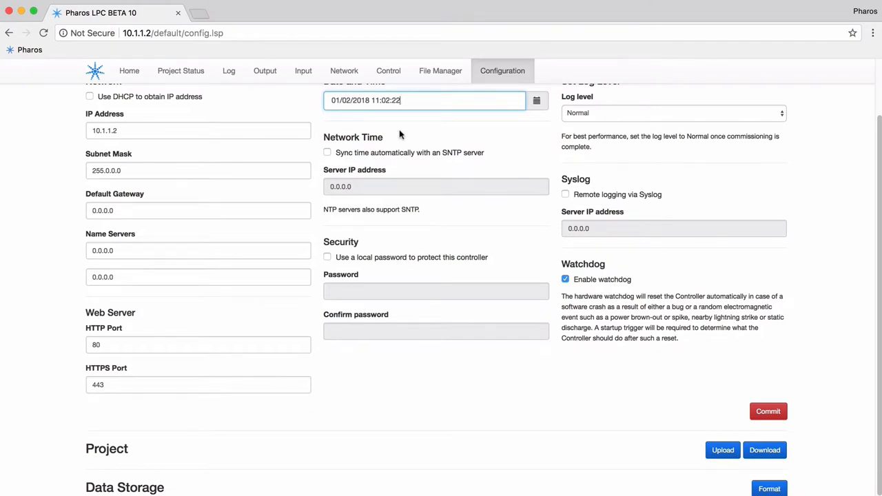
{"action": "left_click", "coordinate": [133, 70]}
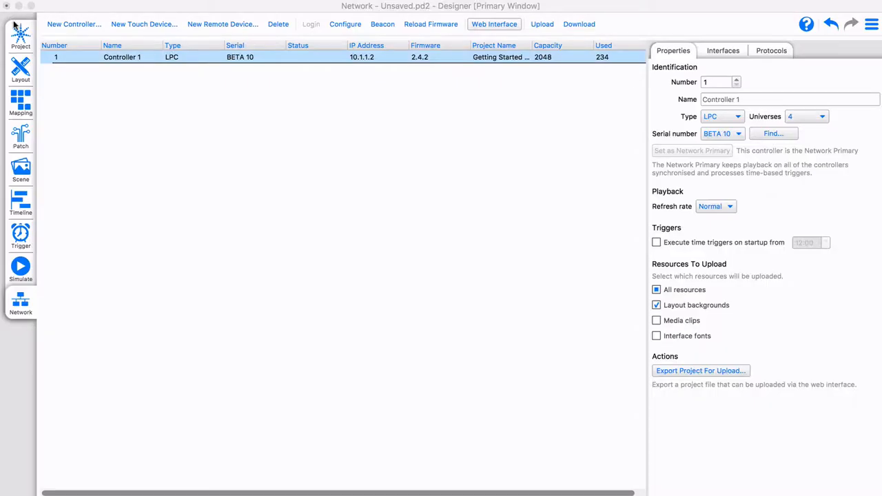
Import theme-dark.css, favicon.ico and a logo, then reopen the controller web interface.
{"action": "left_click", "coordinate": [20, 35]}
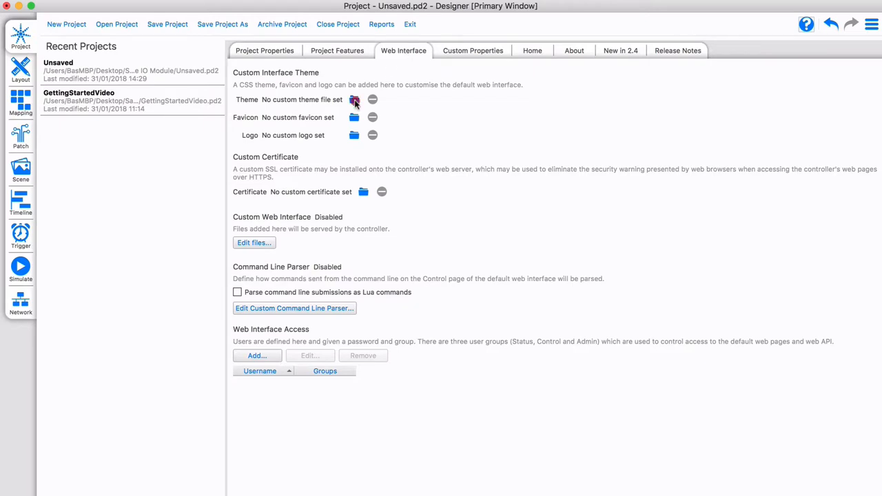
{"action": "left_click", "coordinate": [355, 99]}
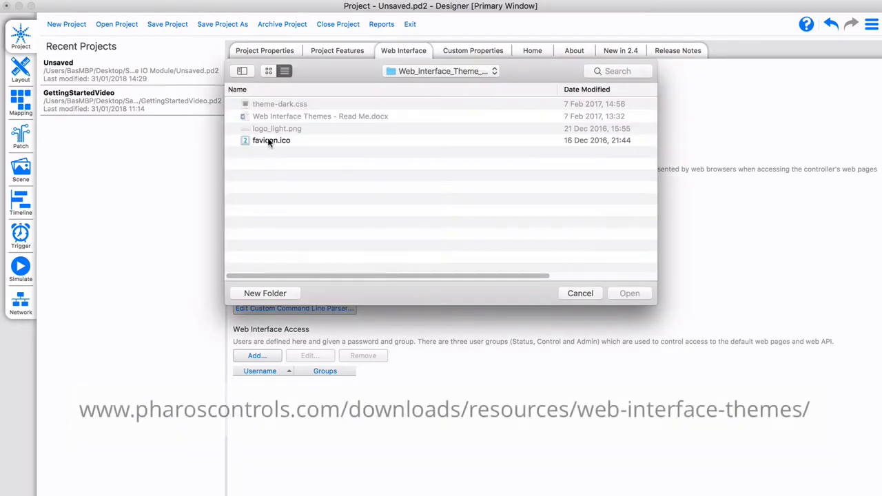
{"action": "left_click", "coordinate": [629, 293]}
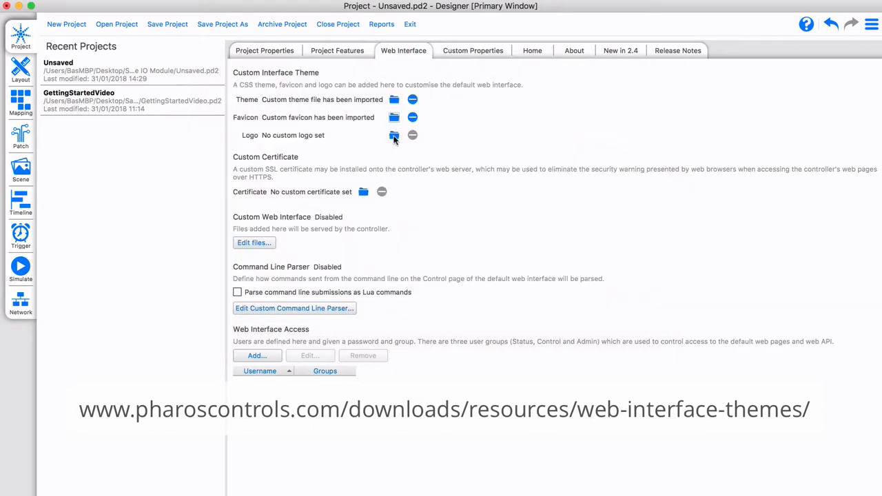
{"action": "left_click", "coordinate": [394, 135]}
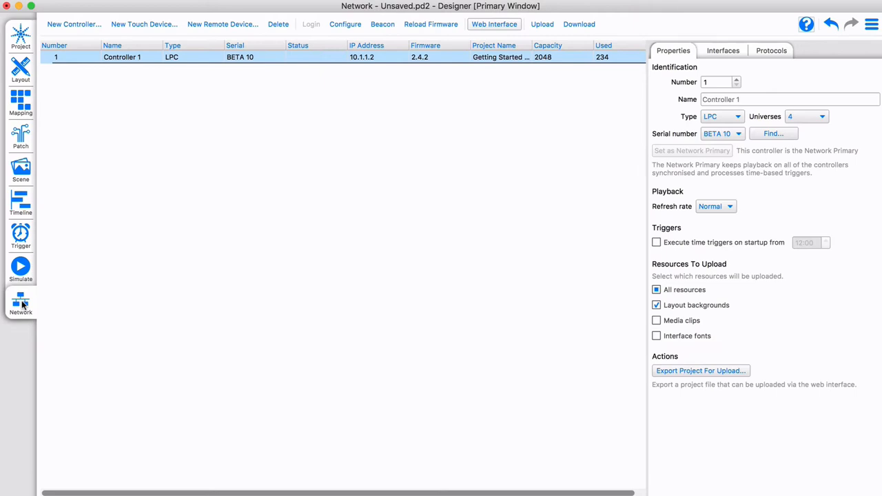
{"action": "left_click", "coordinate": [542, 24]}
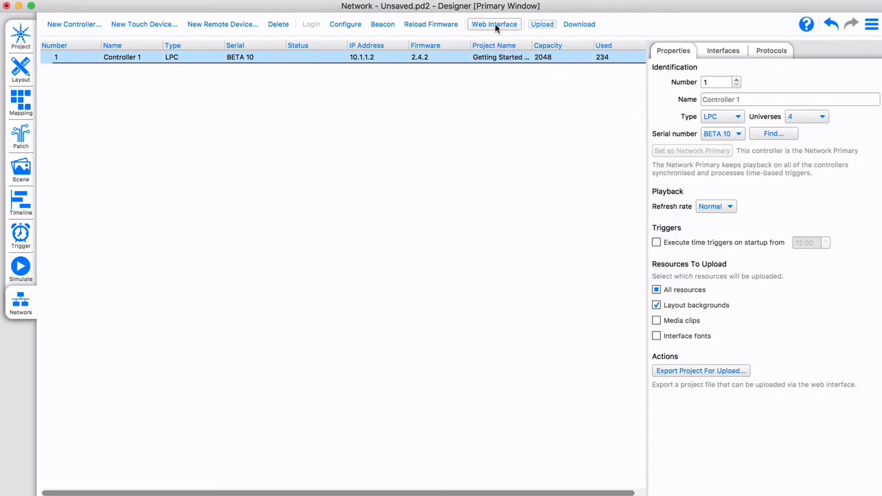
{"action": "left_click", "coordinate": [494, 24]}
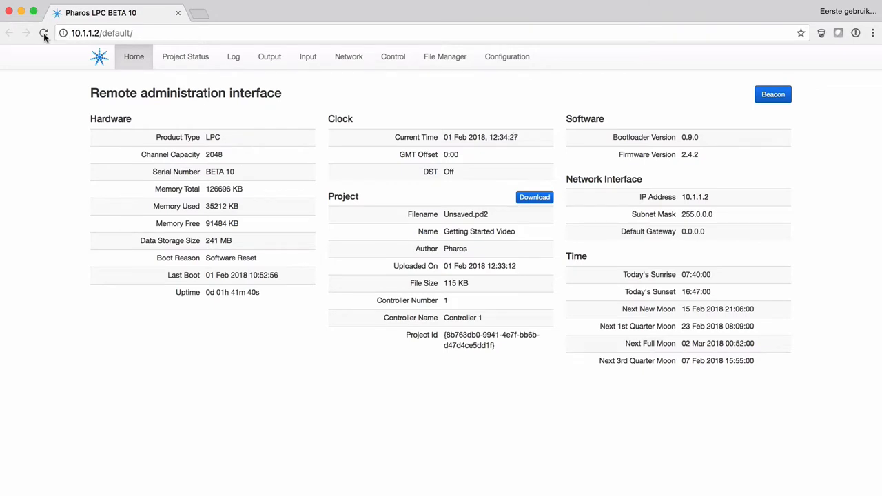
Reload the LPC home page in the browser to see the new theme.
{"action": "left_click", "coordinate": [44, 32]}
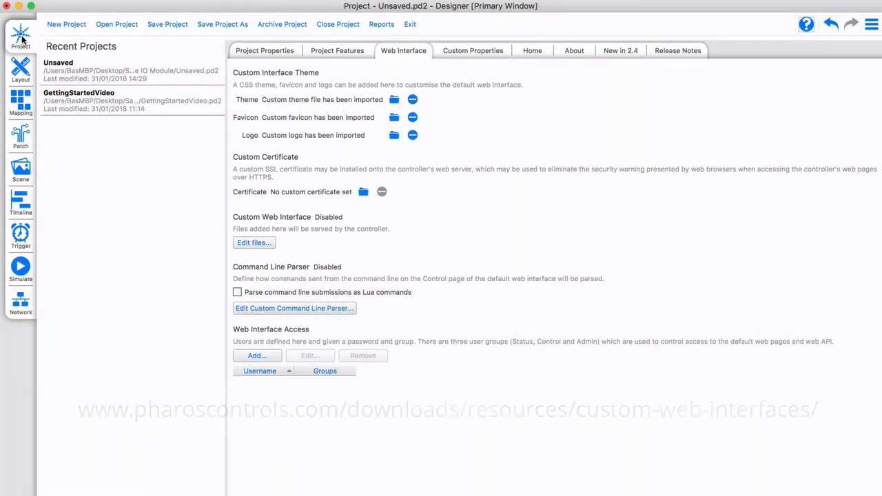
Clear theme, favicon and logo, import the web_interface folder, and upload to the controller.
{"action": "left_click", "coordinate": [412, 100]}
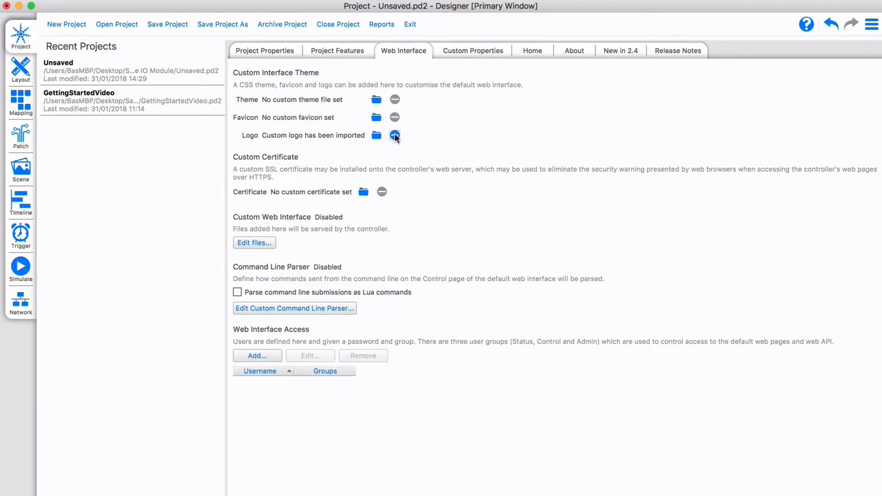
{"action": "left_click", "coordinate": [254, 243]}
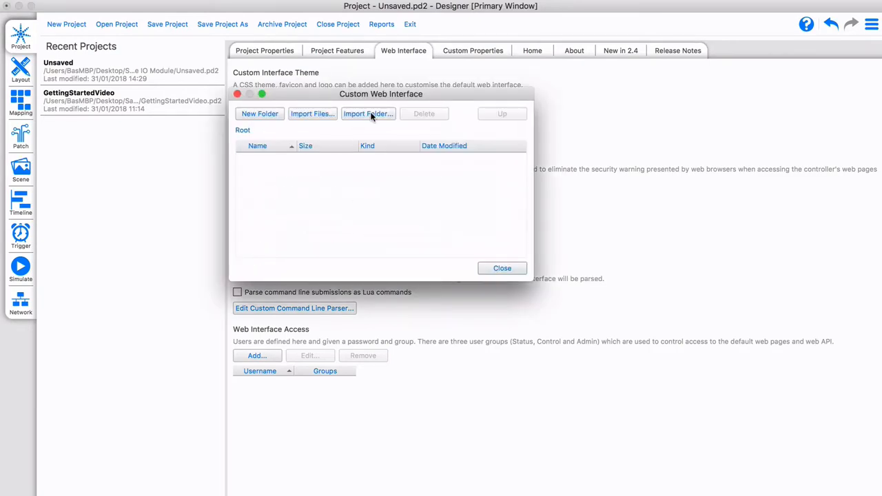
{"action": "left_click", "coordinate": [368, 113]}
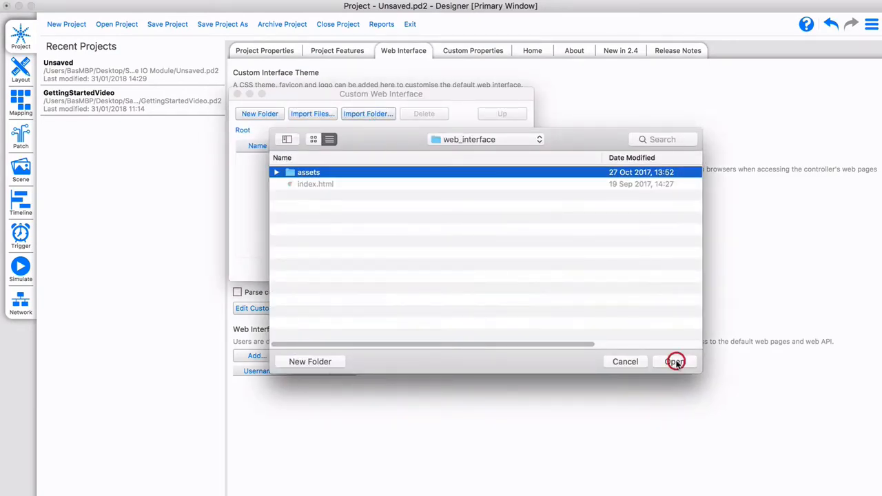
{"action": "left_click", "coordinate": [315, 184]}
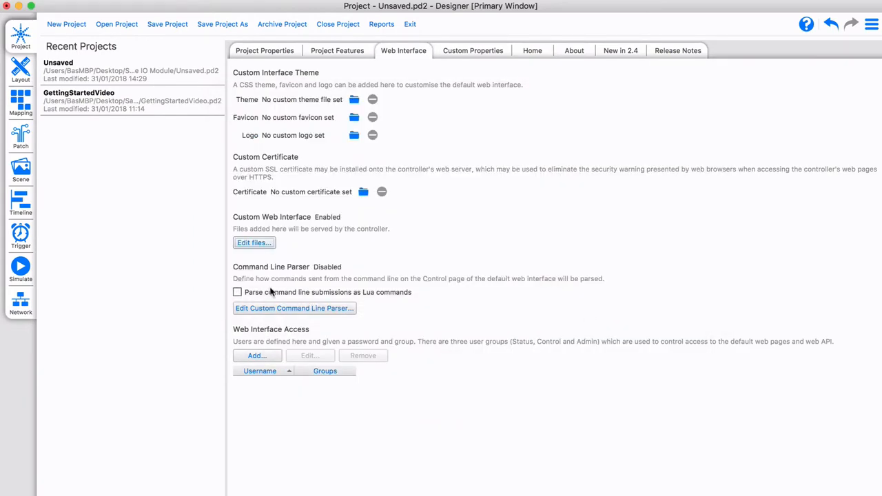
{"action": "left_click", "coordinate": [20, 303]}
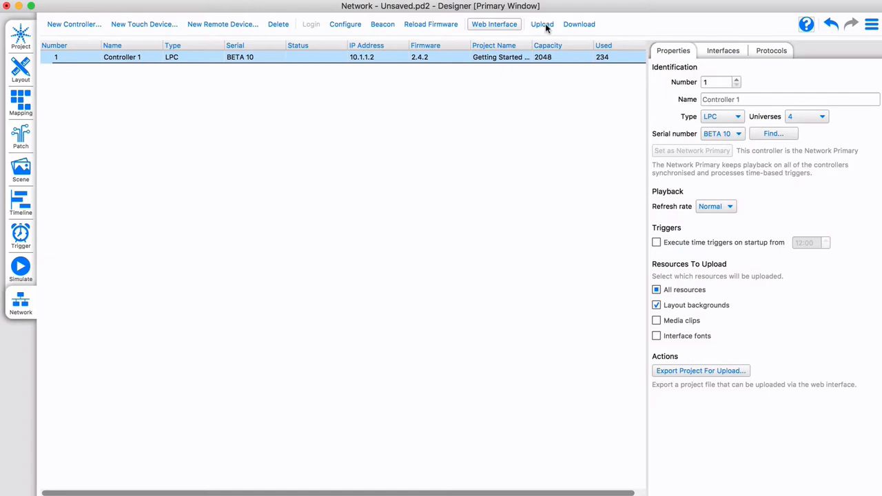
{"action": "left_click", "coordinate": [541, 24]}
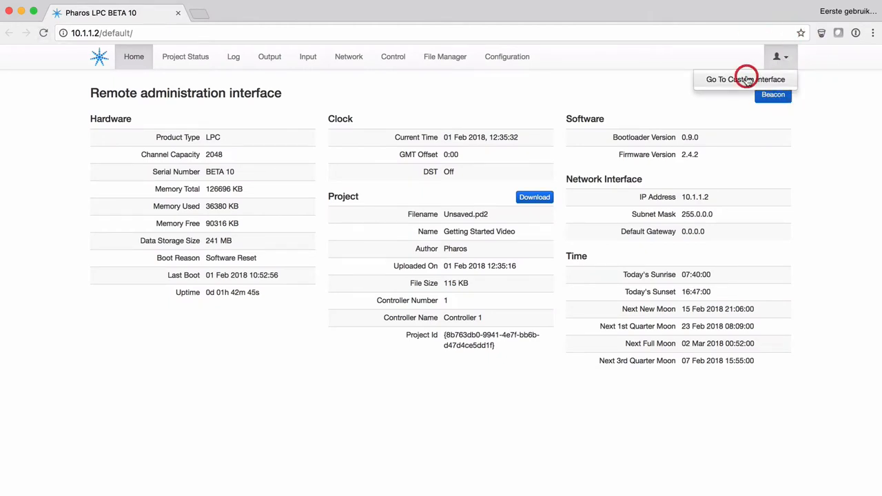
Browse the custom interface's scenes, colour picker and intensity pages, lowering the Middle fader.
{"action": "left_click", "coordinate": [745, 78]}
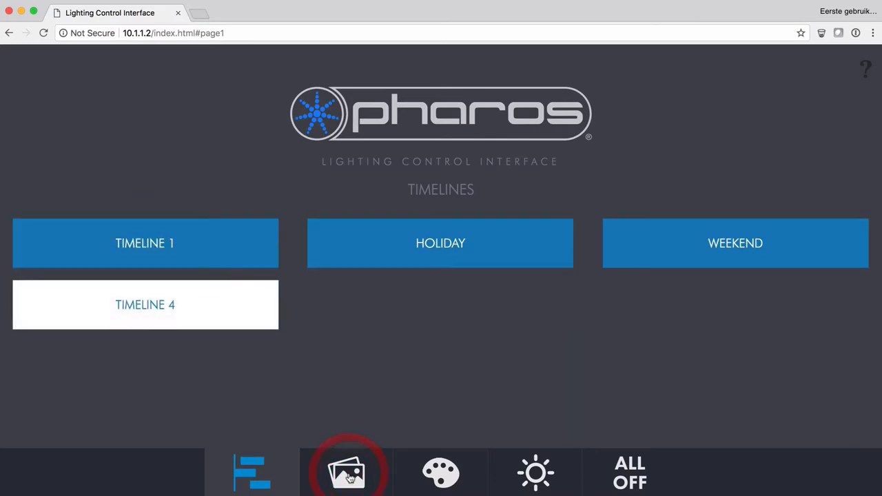
{"action": "left_click", "coordinate": [346, 472]}
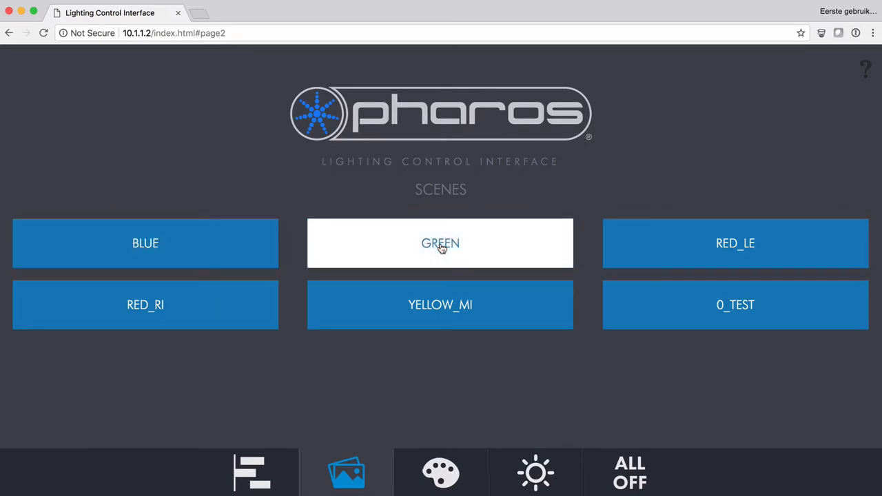
{"action": "left_click", "coordinate": [441, 472]}
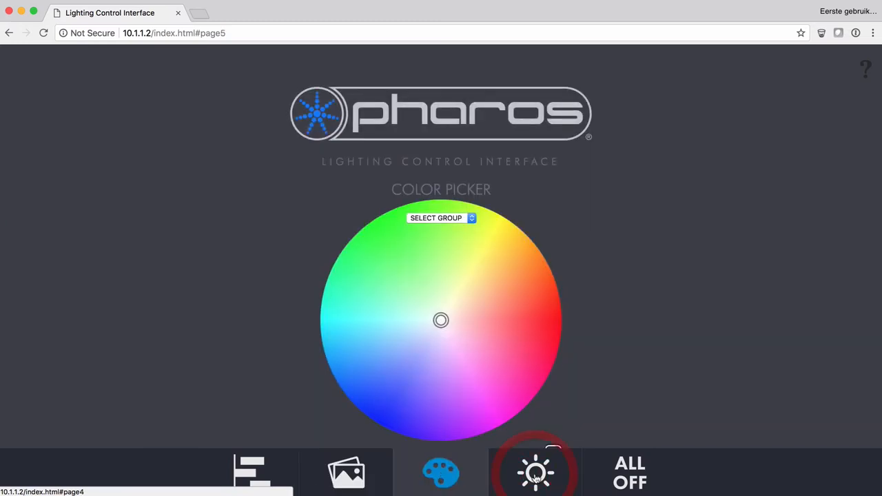
{"action": "left_click", "coordinate": [536, 473]}
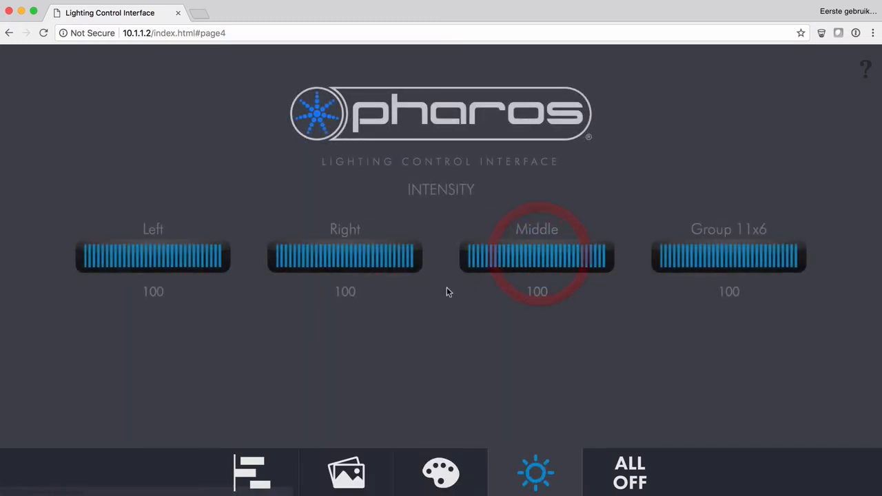
{"action": "left_click_drag", "start_coordinate": [607, 257], "coordinate": [536, 257]}
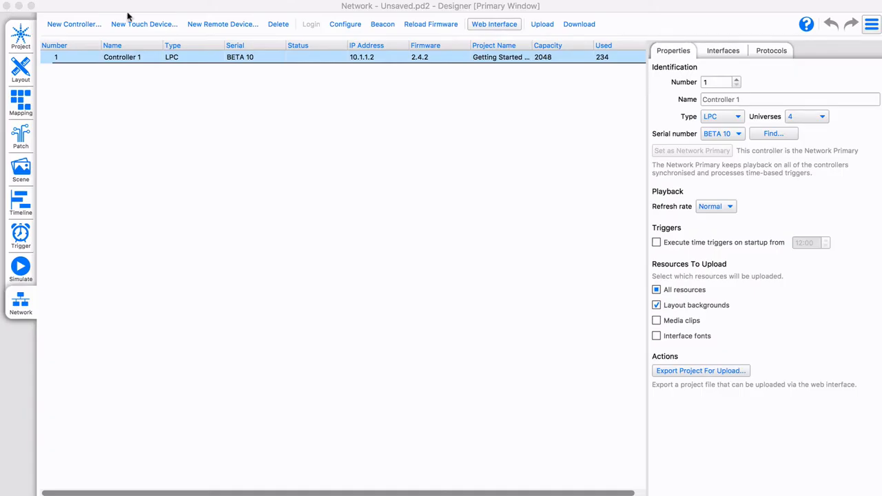
Save the project as Videos.pd2 via Save Project As.
{"action": "left_click", "coordinate": [871, 24]}
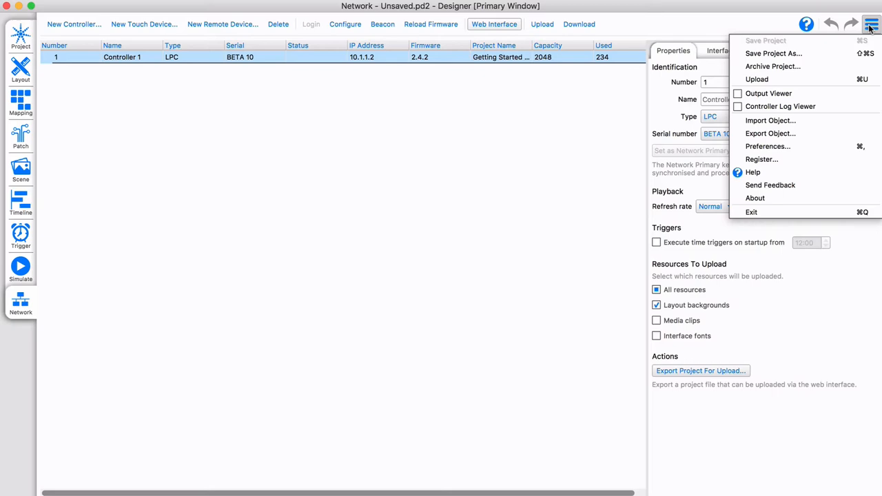
{"action": "mouse_move", "coordinate": [773, 53]}
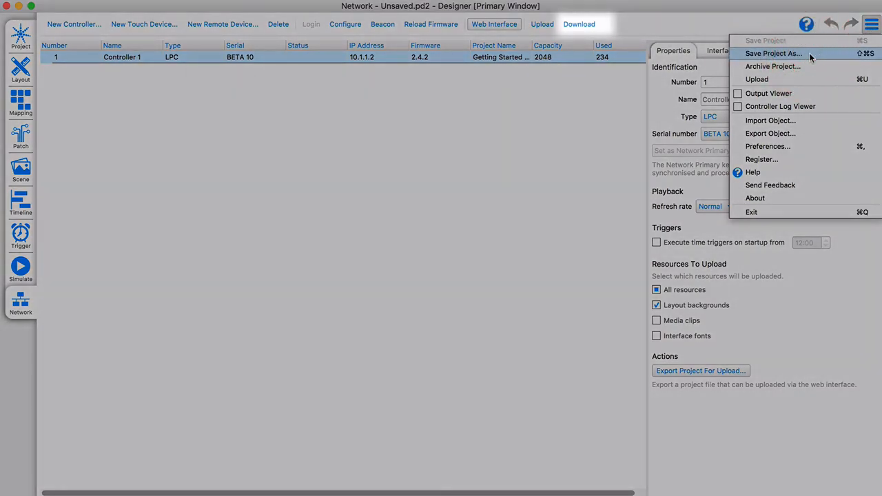
{"action": "left_click", "coordinate": [773, 54]}
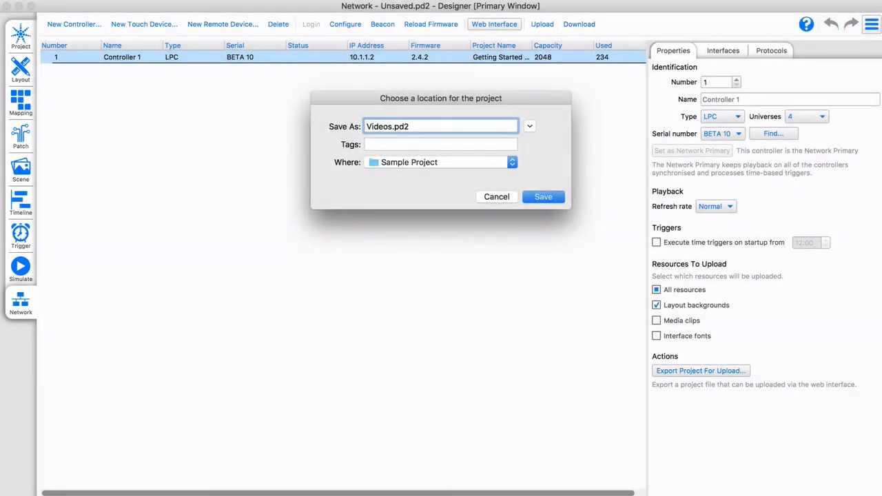
{"action": "left_click", "coordinate": [543, 196]}
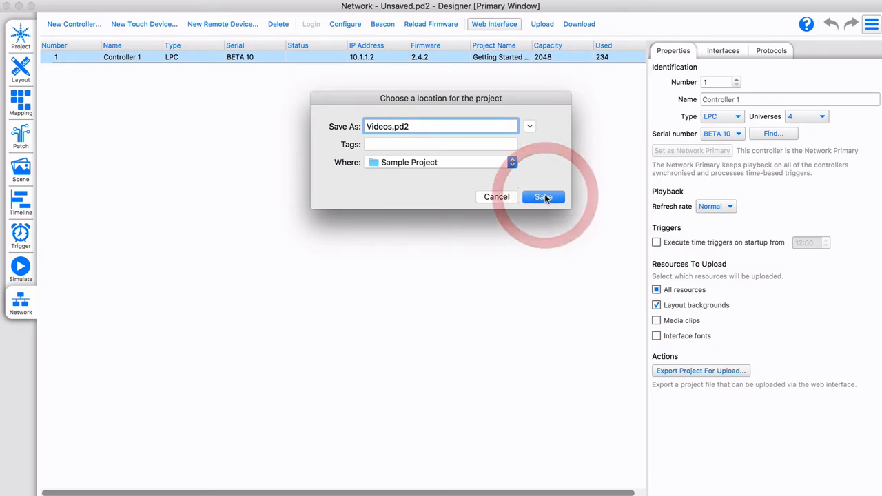
{"action": "left_click", "coordinate": [544, 197]}
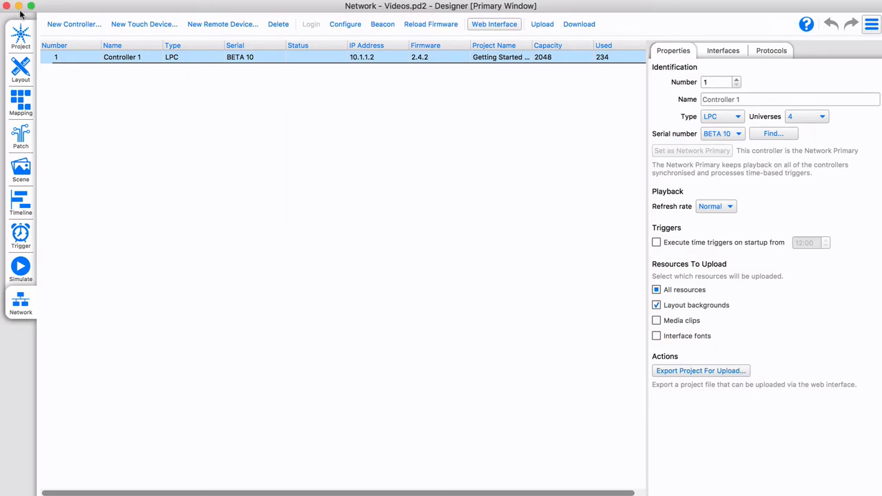